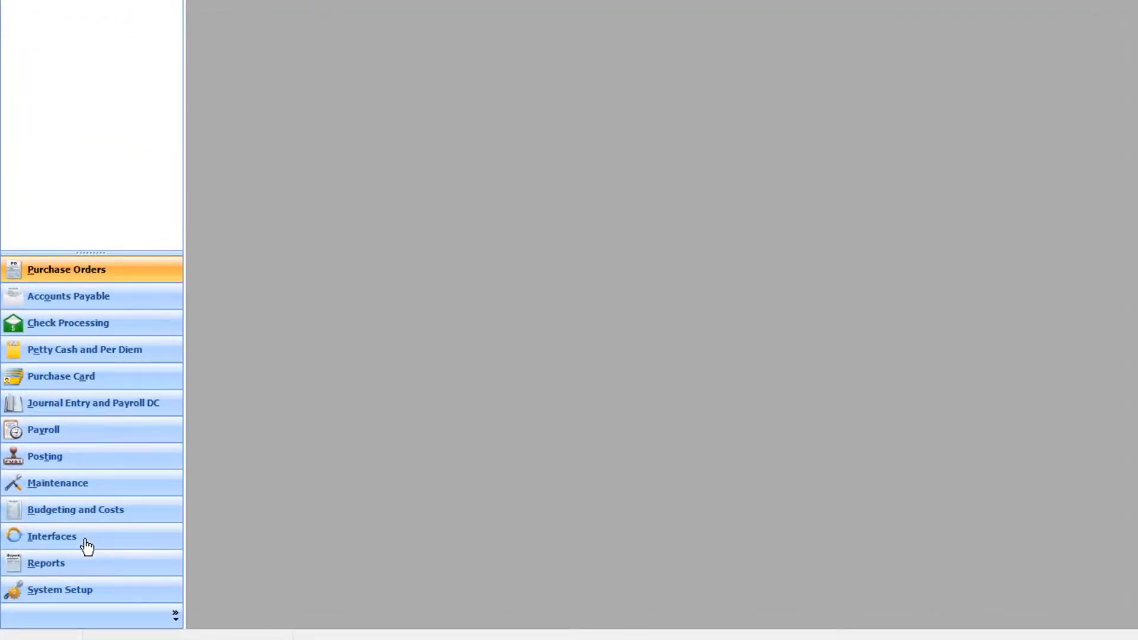
# Step: Go to System Setup and open the Banks list
pyautogui.click(66, 269)
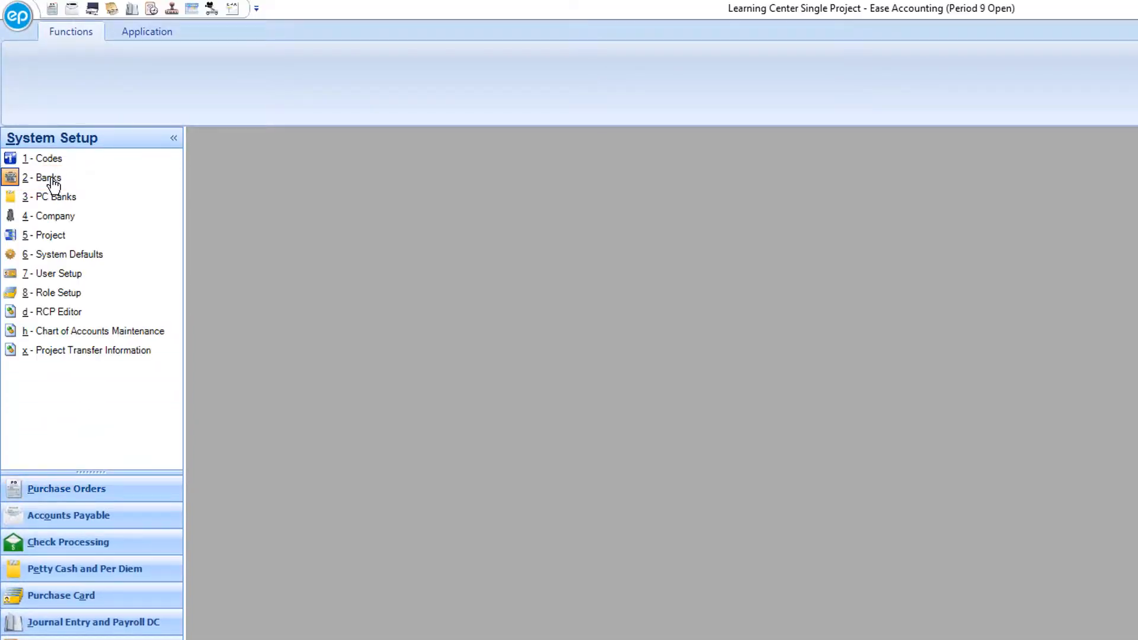
pyautogui.click(48, 178)
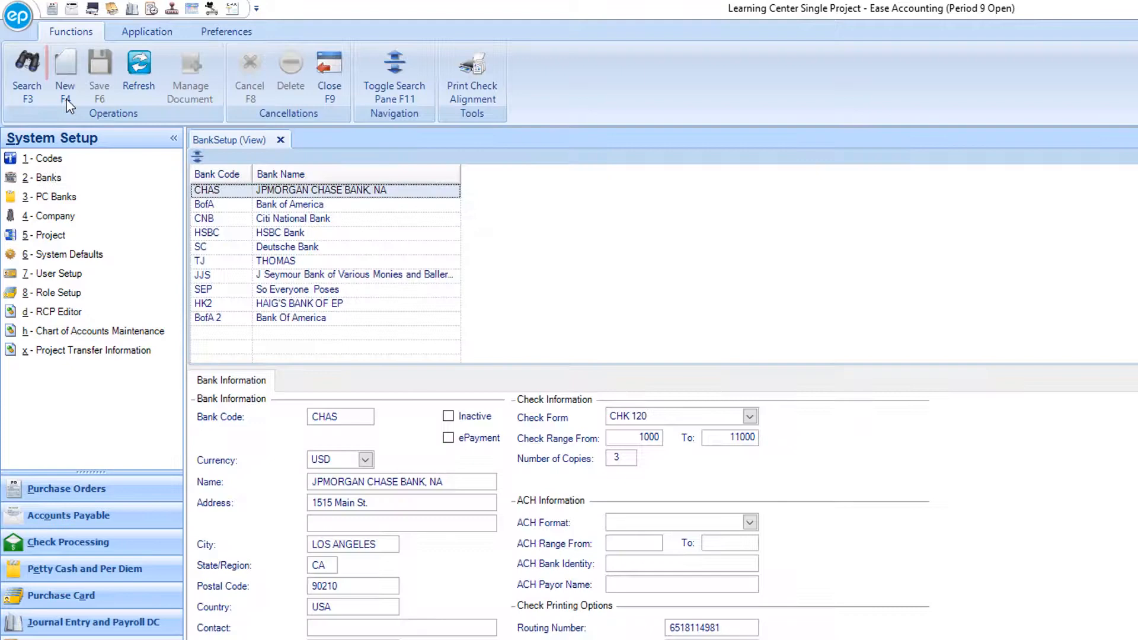
# Step: Create a new bank record with bank code B0EP and USD currency
pyautogui.click(65, 69)
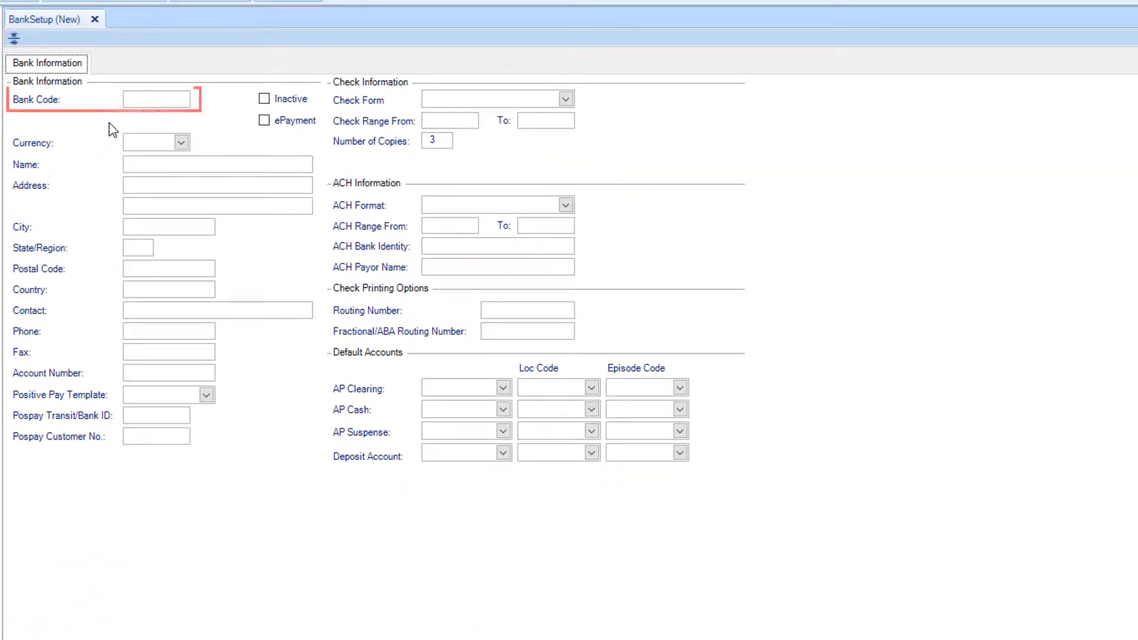
pyautogui.click(155, 99)
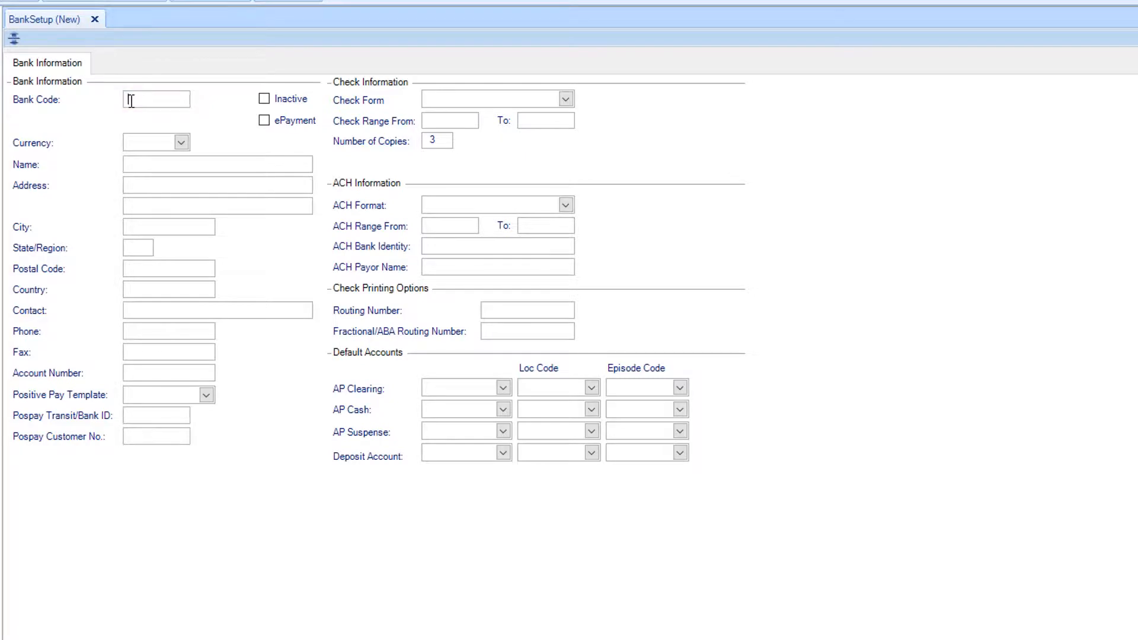
pyautogui.write('90')
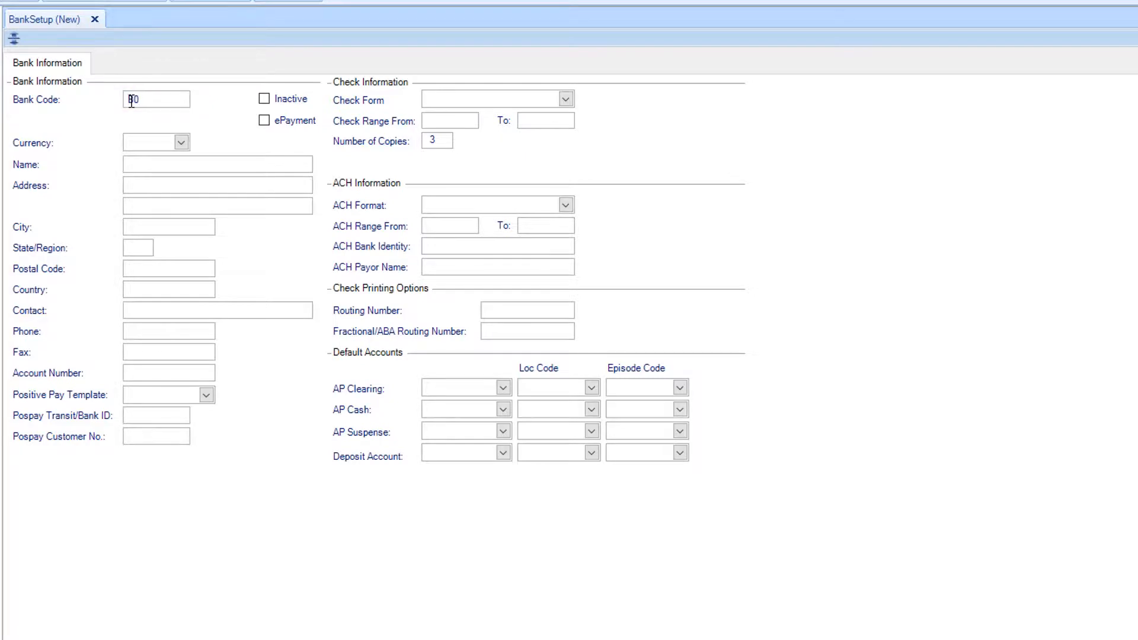
pyautogui.write('OE')
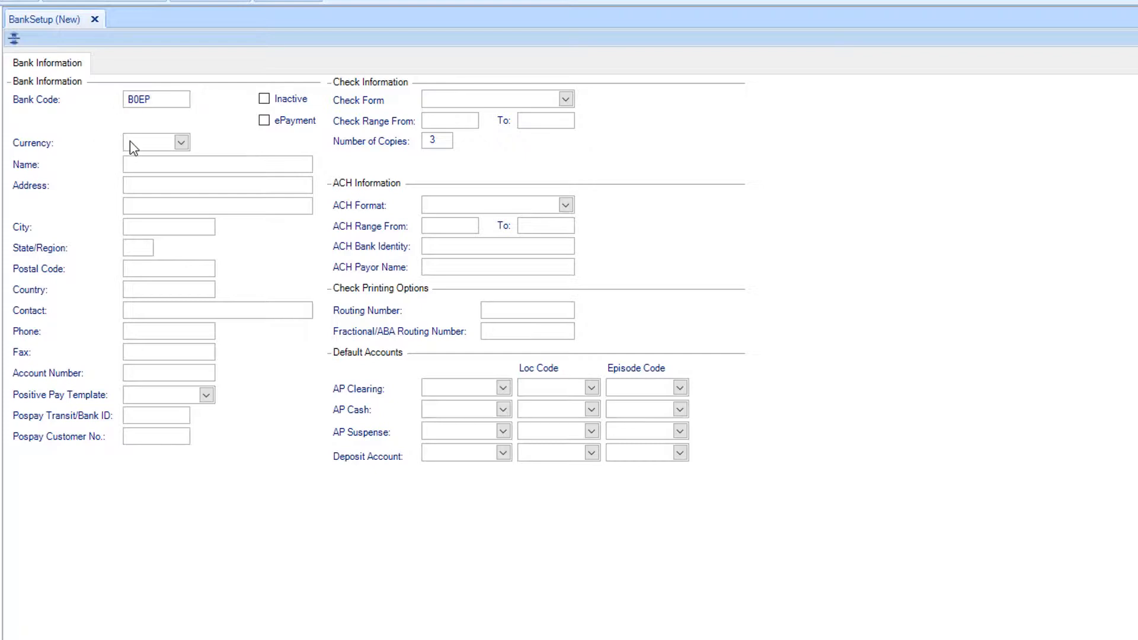
pyautogui.click(181, 142)
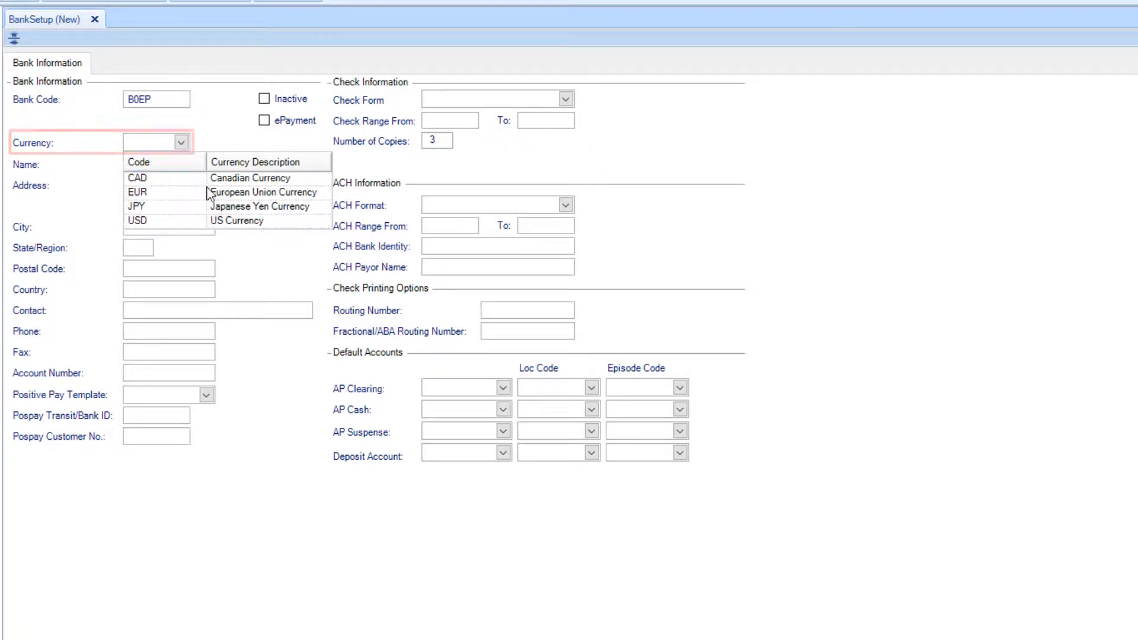
pyautogui.click(136, 221)
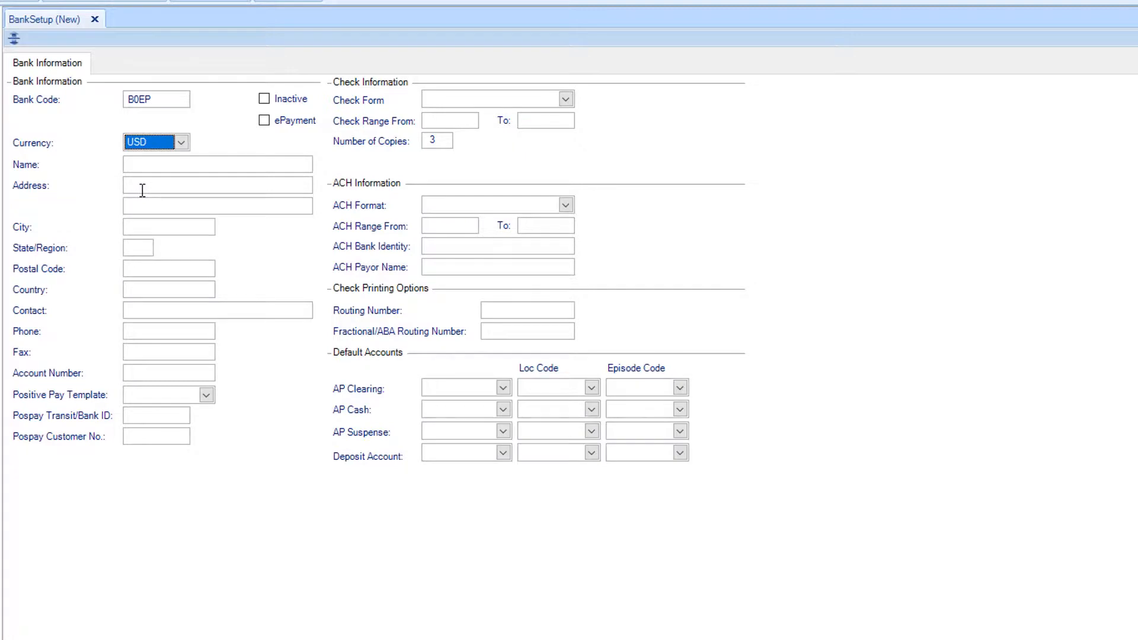
pyautogui.write('b0ep')
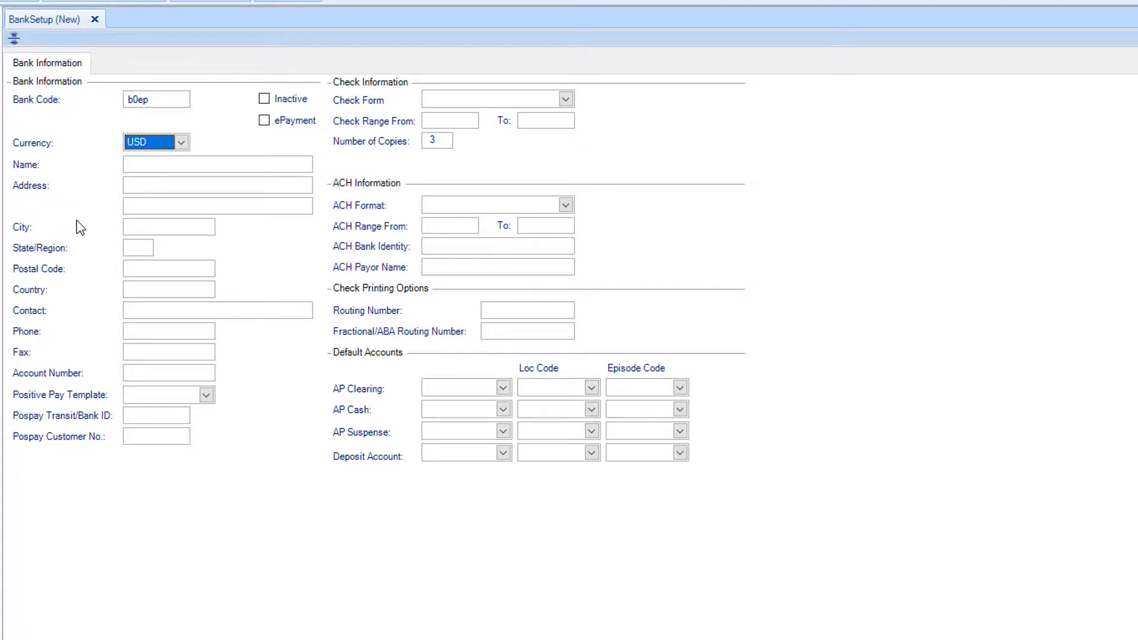
pyautogui.write('Entertainment Partners Bank')
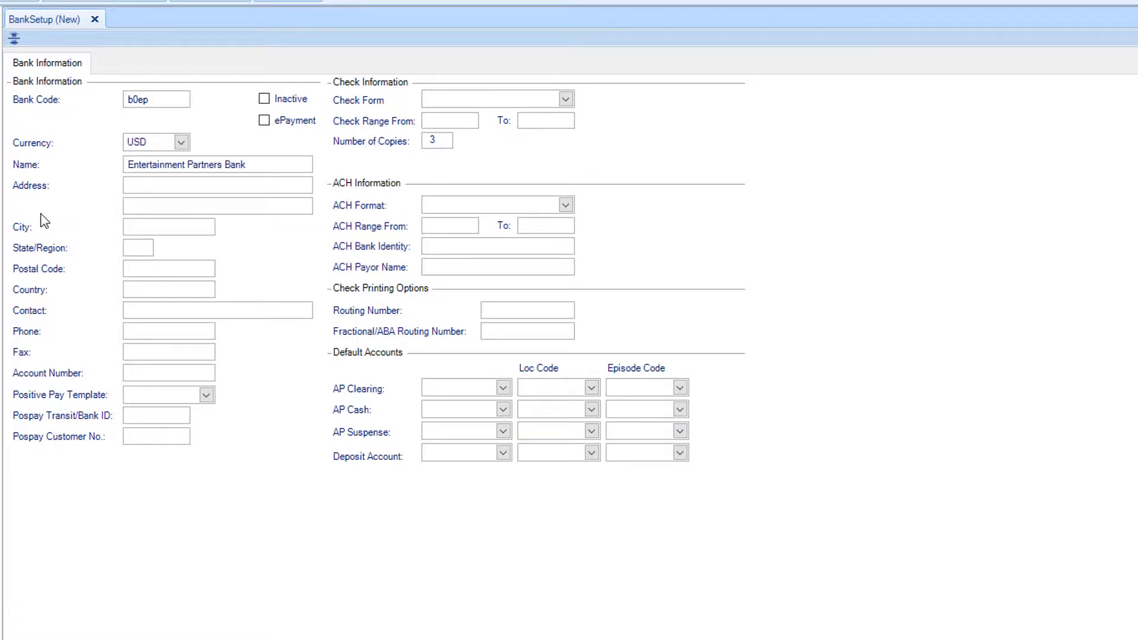
pyautogui.write('2950 N. Hollywood Way')
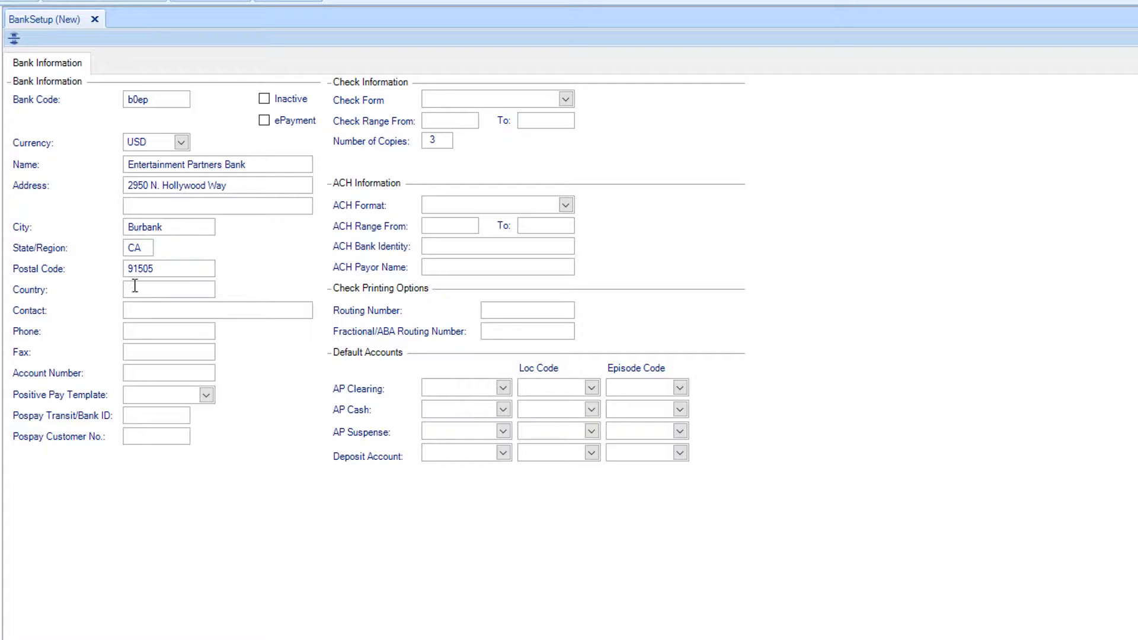
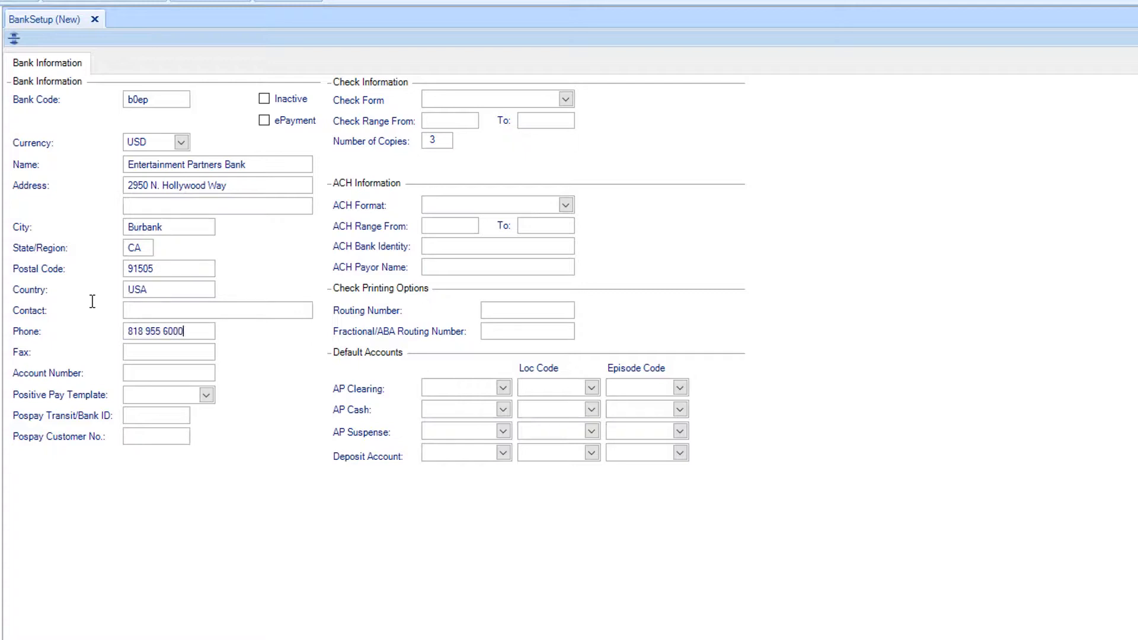
pyautogui.write('1 2')
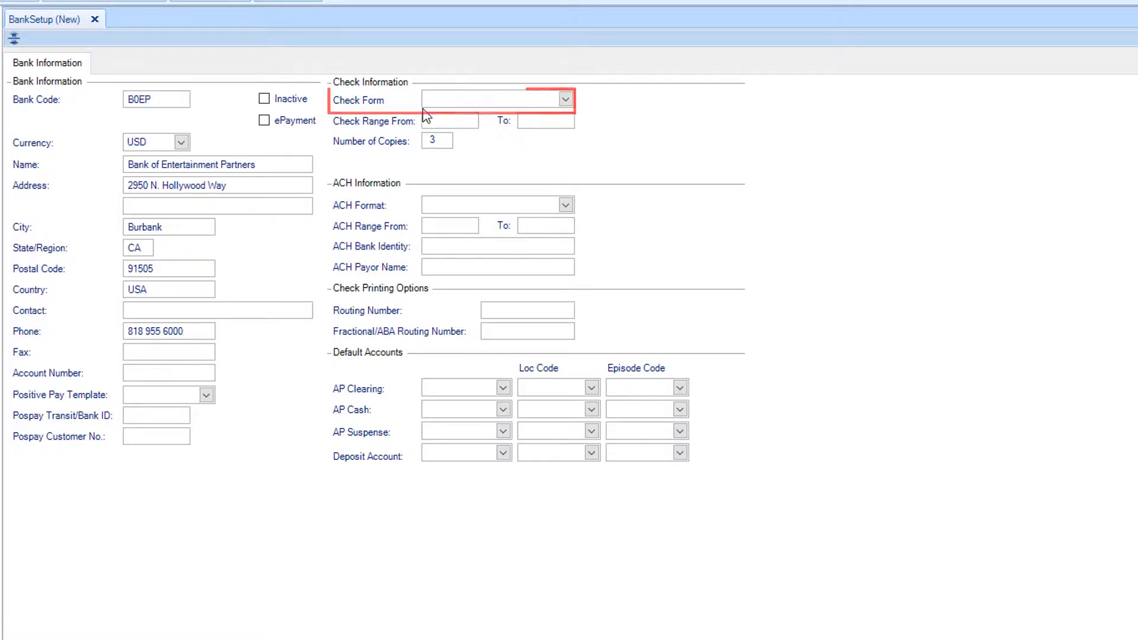
# Step: Set the check form to CHKALIGN with check range 5000 to 50000
pyautogui.click(565, 100)
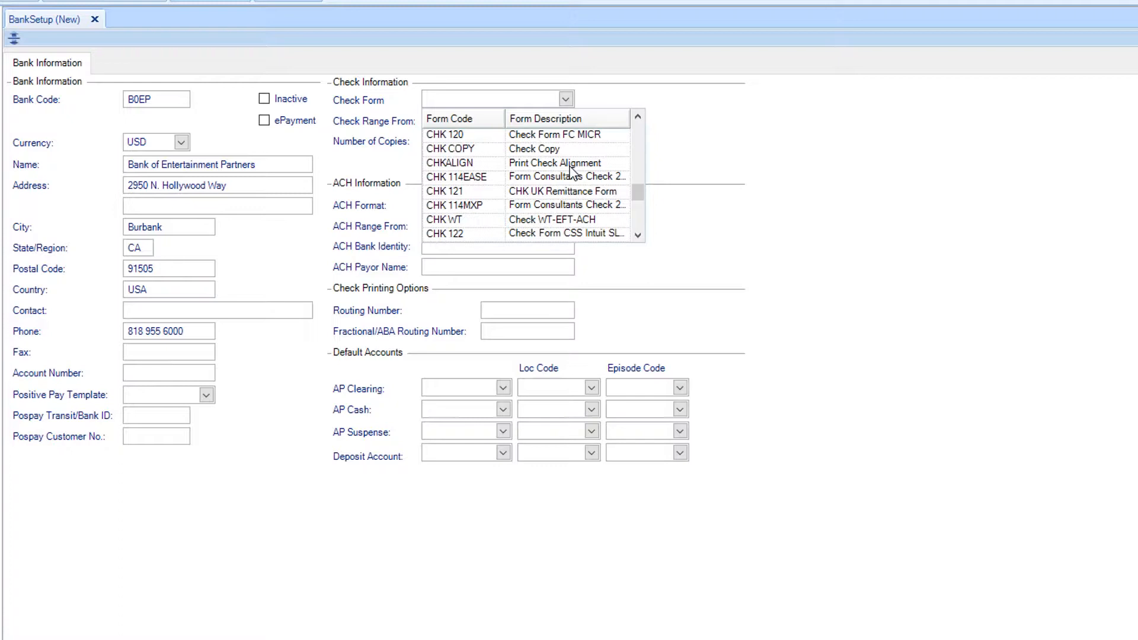
pyautogui.click(449, 162)
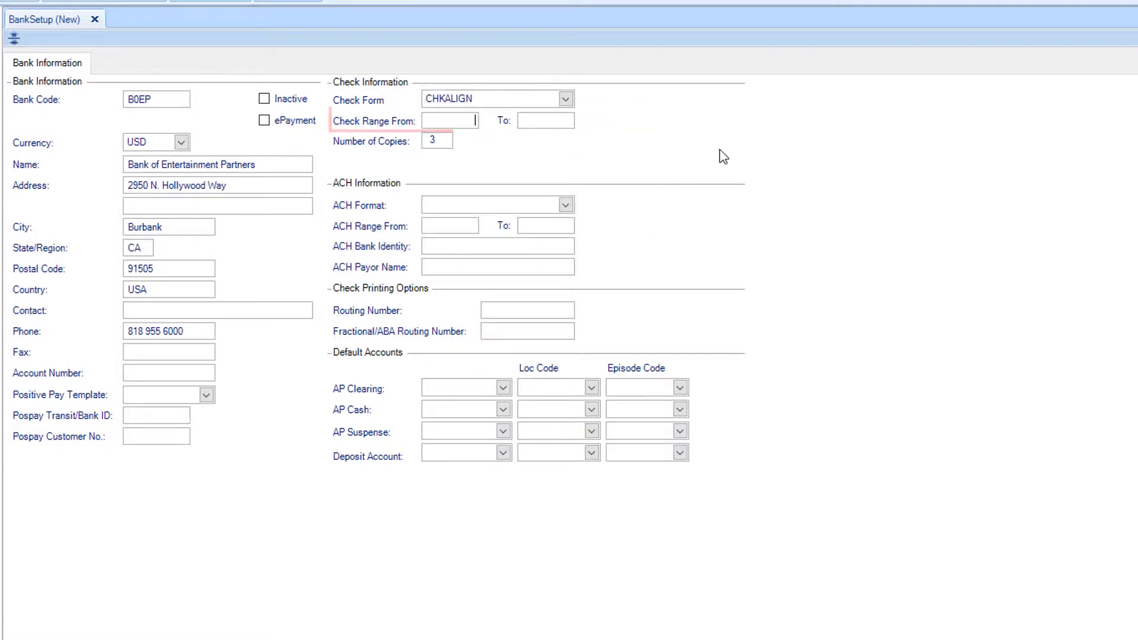
pyautogui.write('5000')
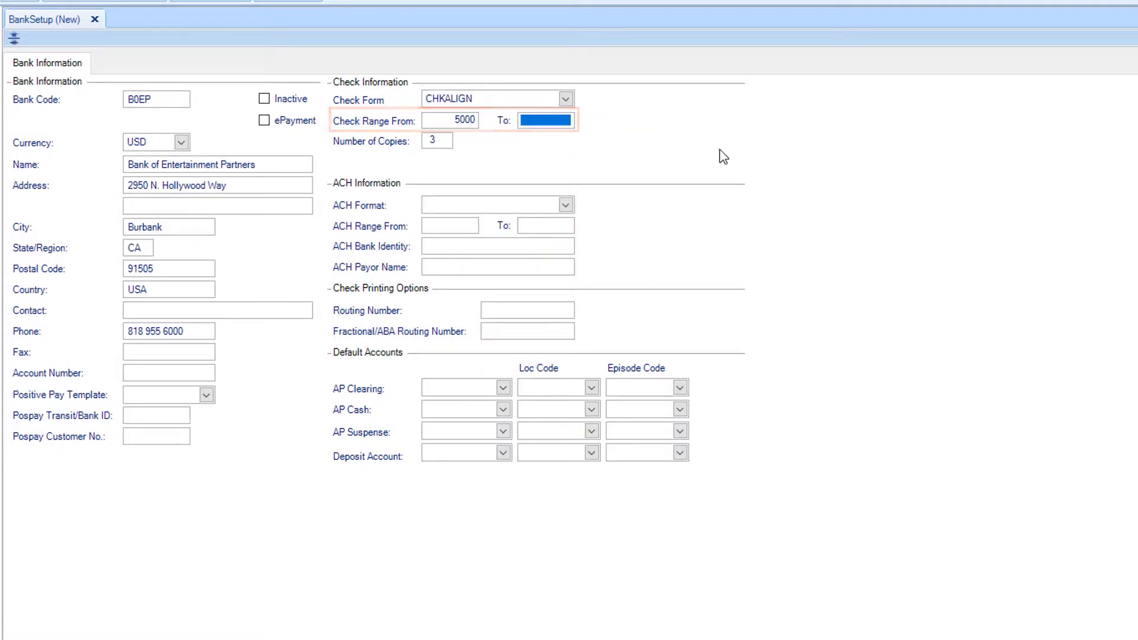
pyautogui.write('50000')
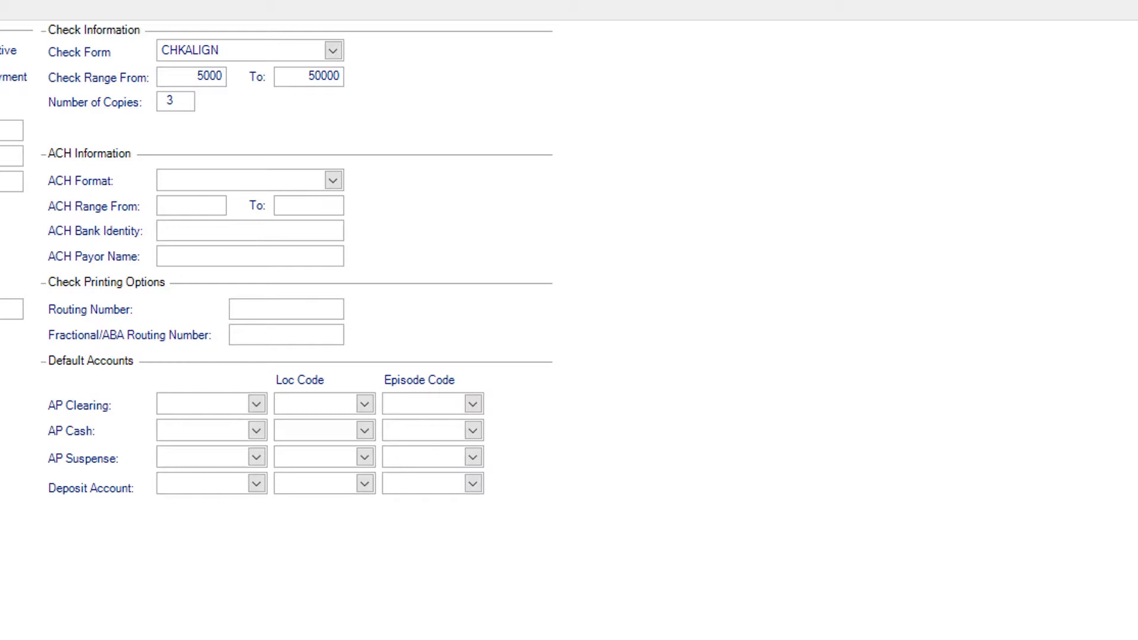
pyautogui.click(285, 310)
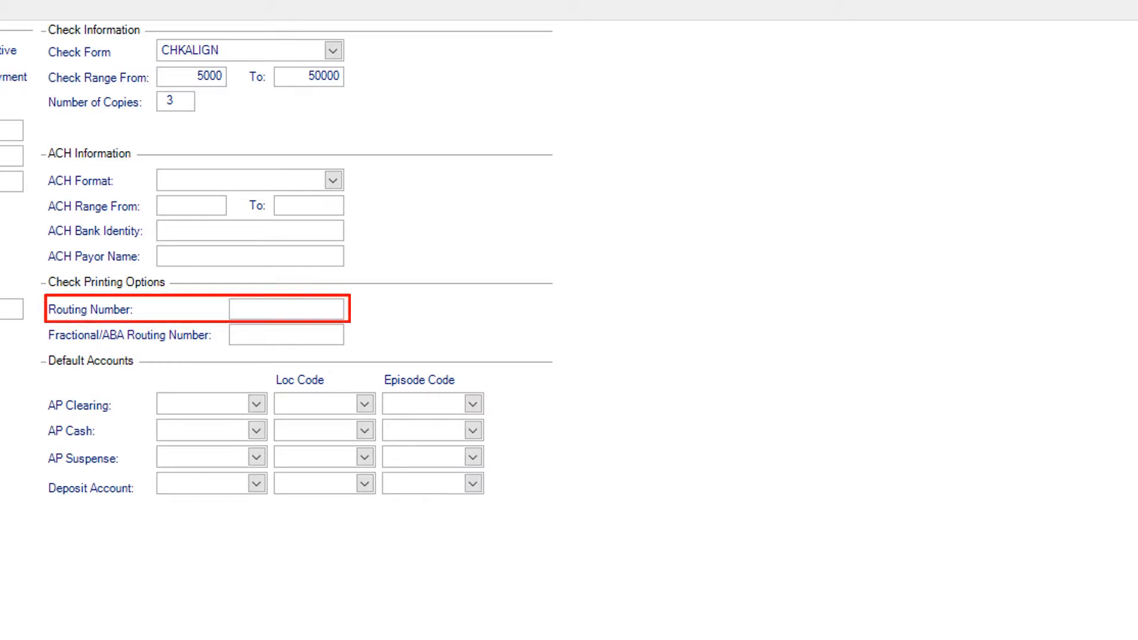
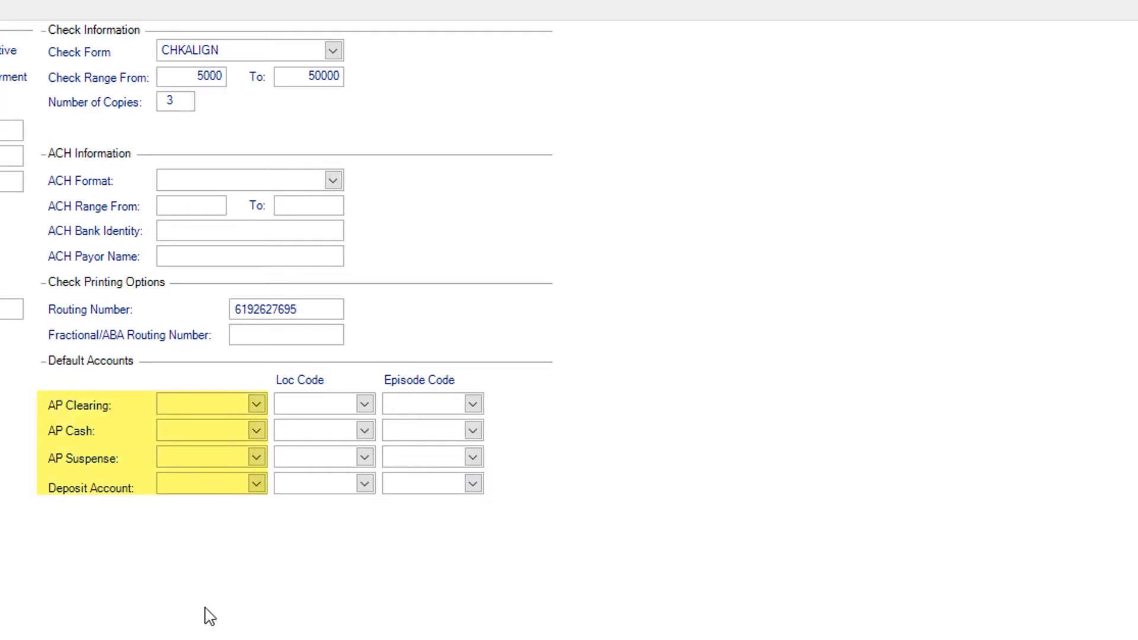
pyautogui.write('9902')
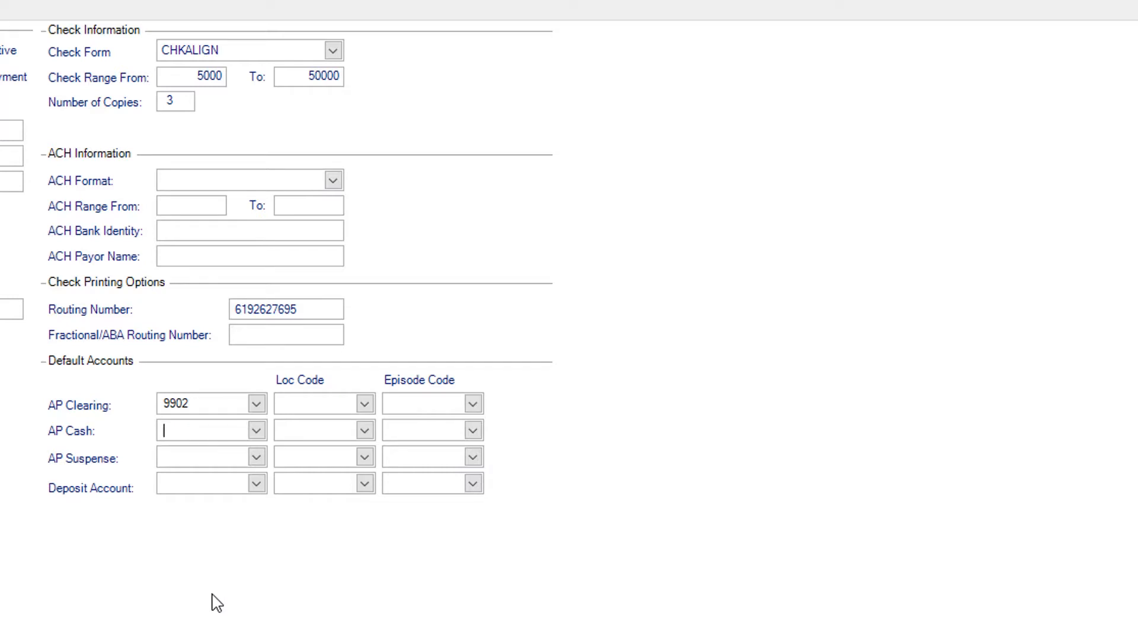
# Step: Enter AP cash 9201, AP suspense 9259 and deposit account 9208
pyautogui.write('9201')
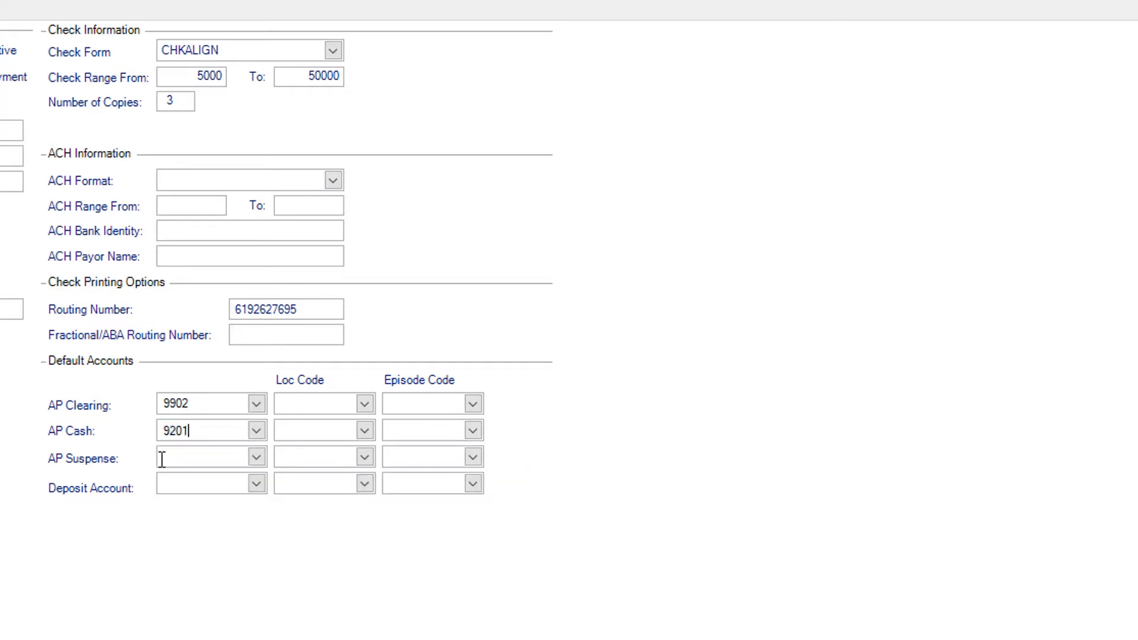
pyautogui.write('9259')
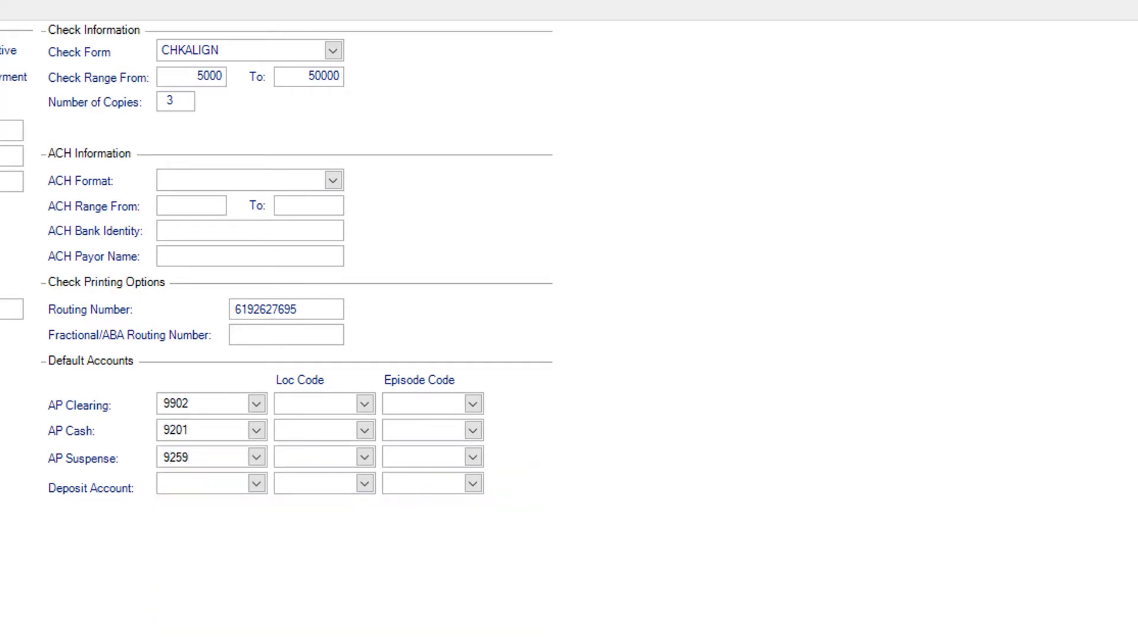
pyautogui.write('9208')
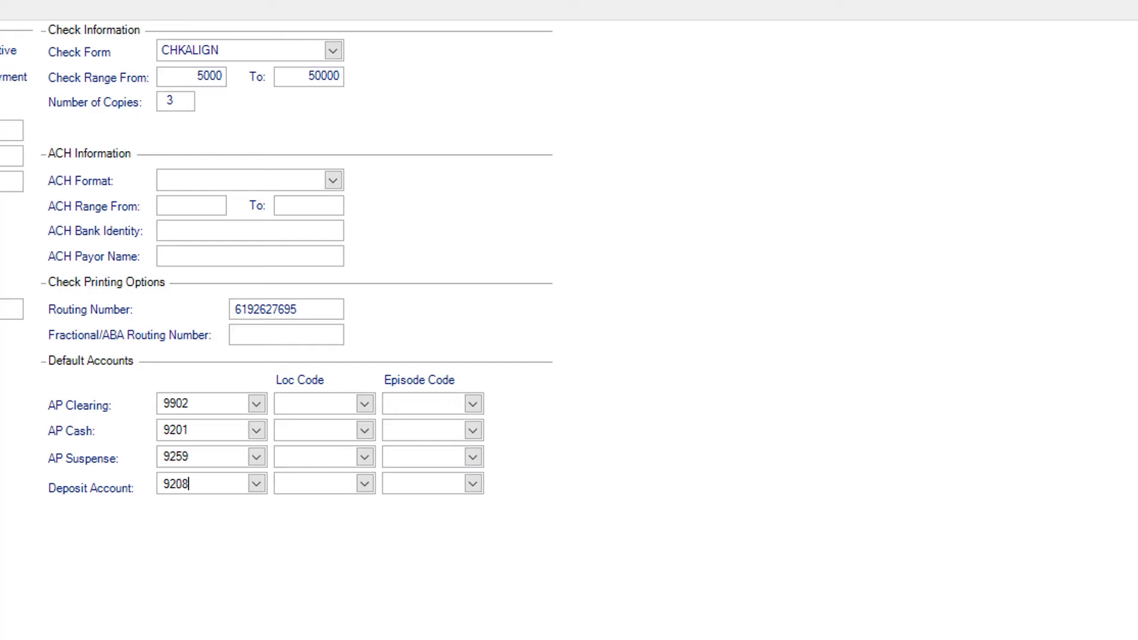
# Step: Leave the AP Clearing location code blank and save the new bank record
pyautogui.click(363, 403)
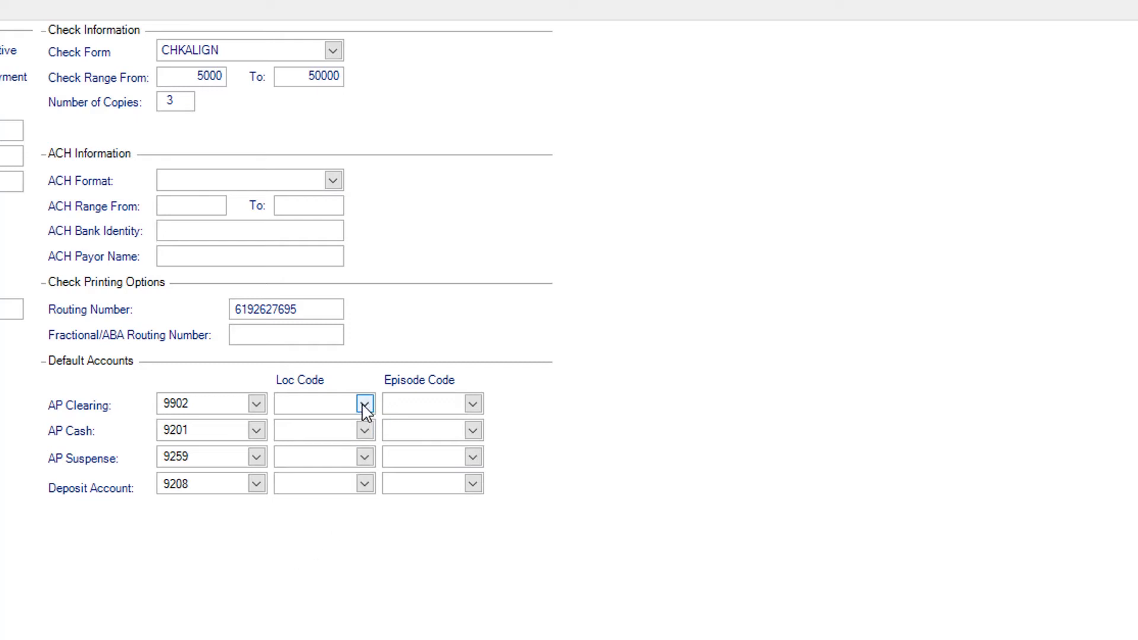
pyautogui.click(363, 404)
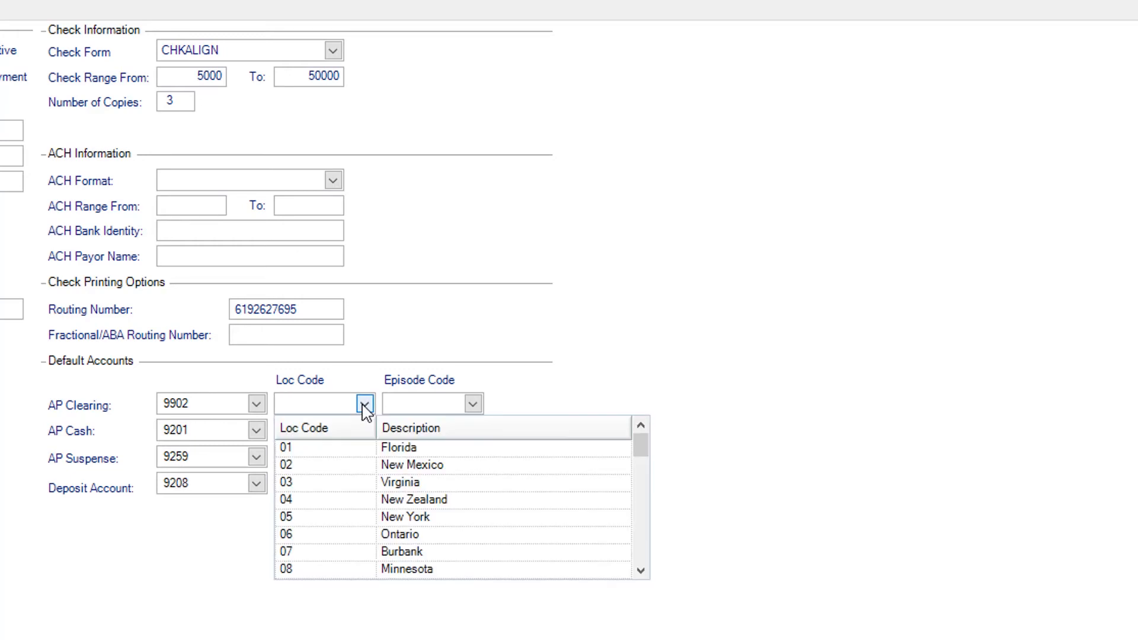
pyautogui.click(472, 403)
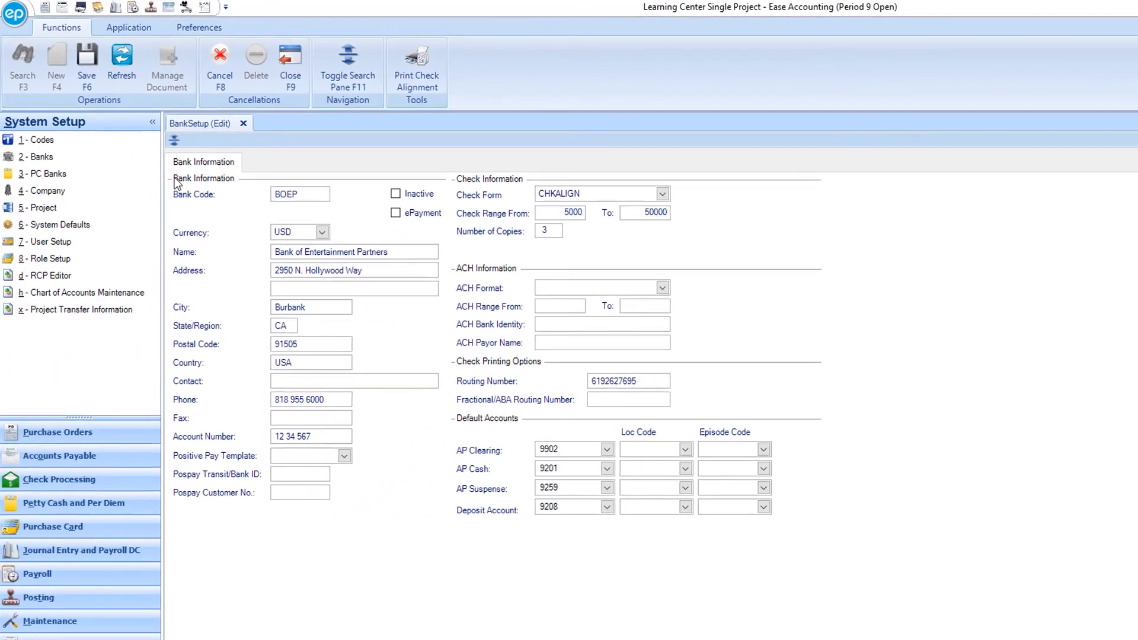
pyautogui.click(87, 64)
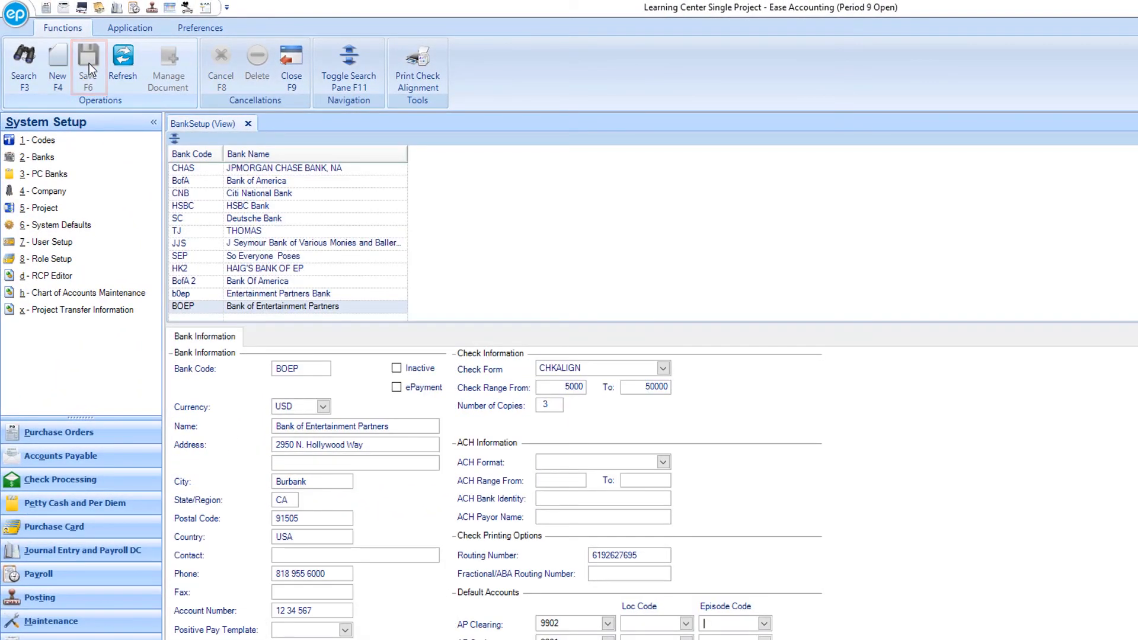